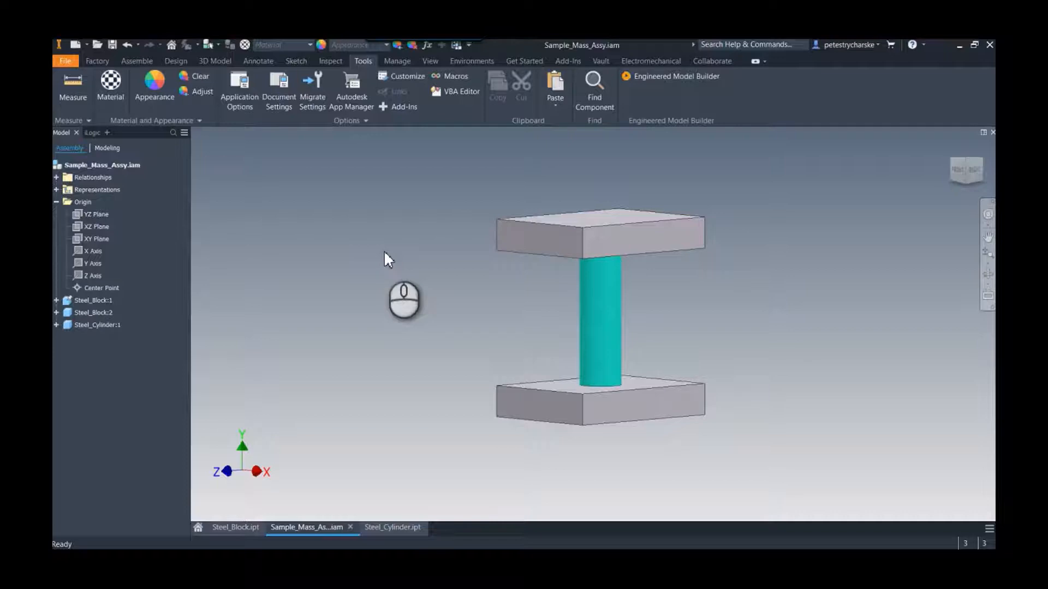
mouse_move(374, 246)
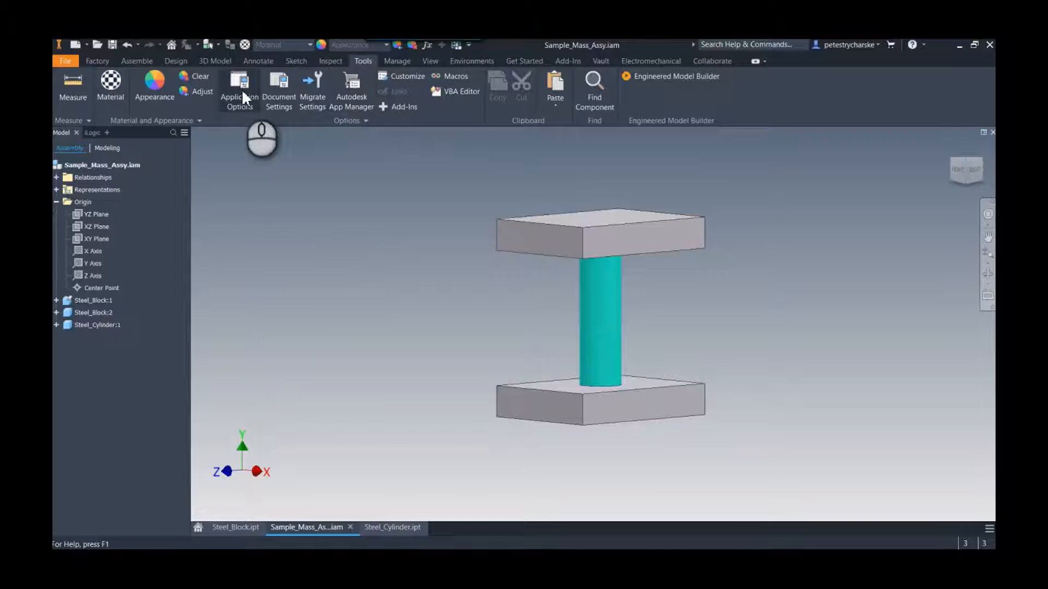
- Adjust the Application Options, then review the assembly's current mass under iProperties Physical
click(240, 87)
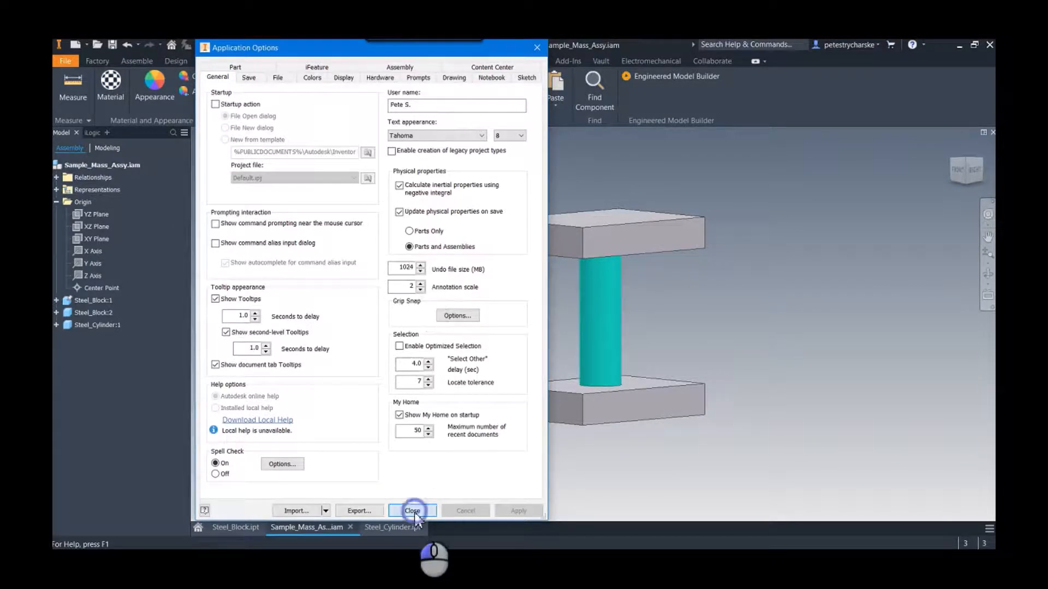
click(412, 511)
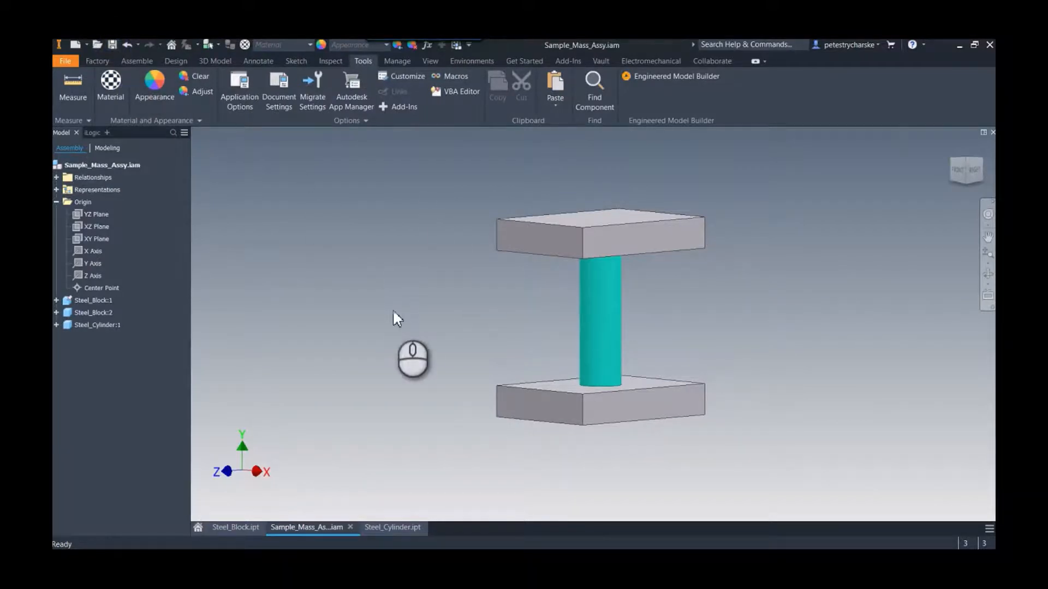
right_click(101, 165)
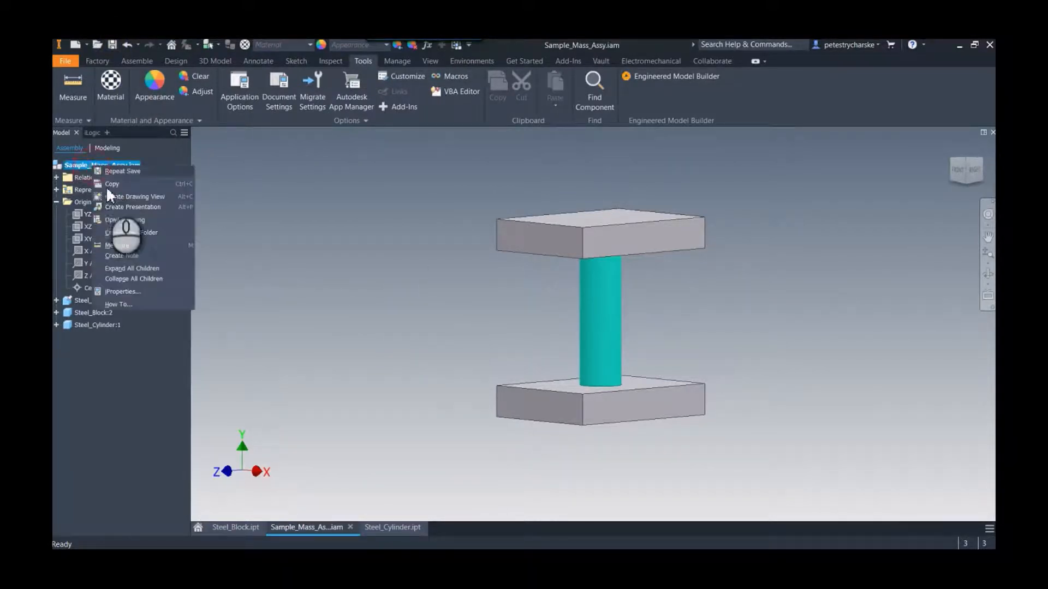
click(122, 291)
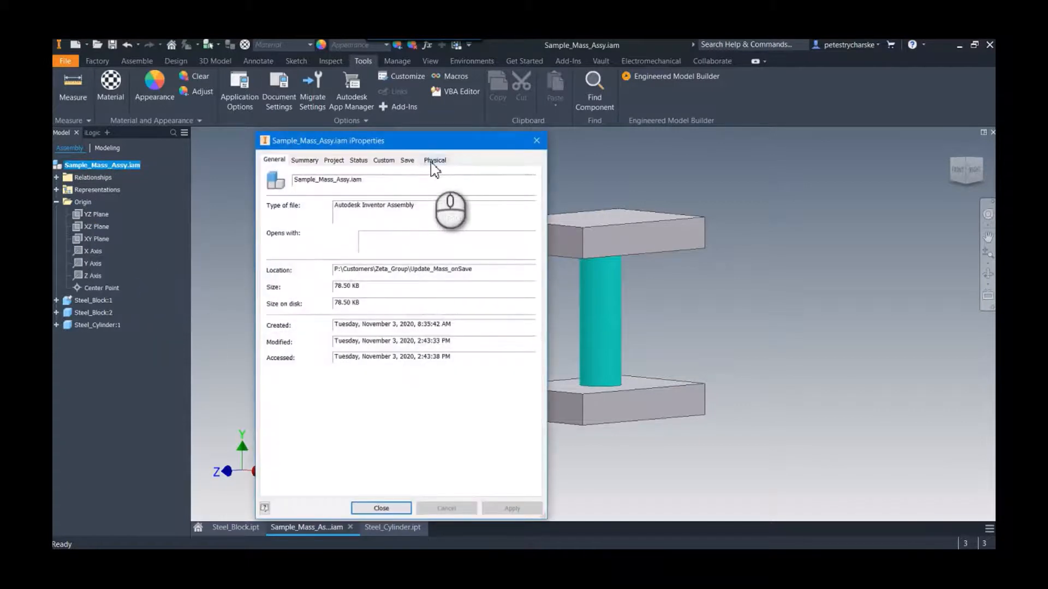
click(434, 160)
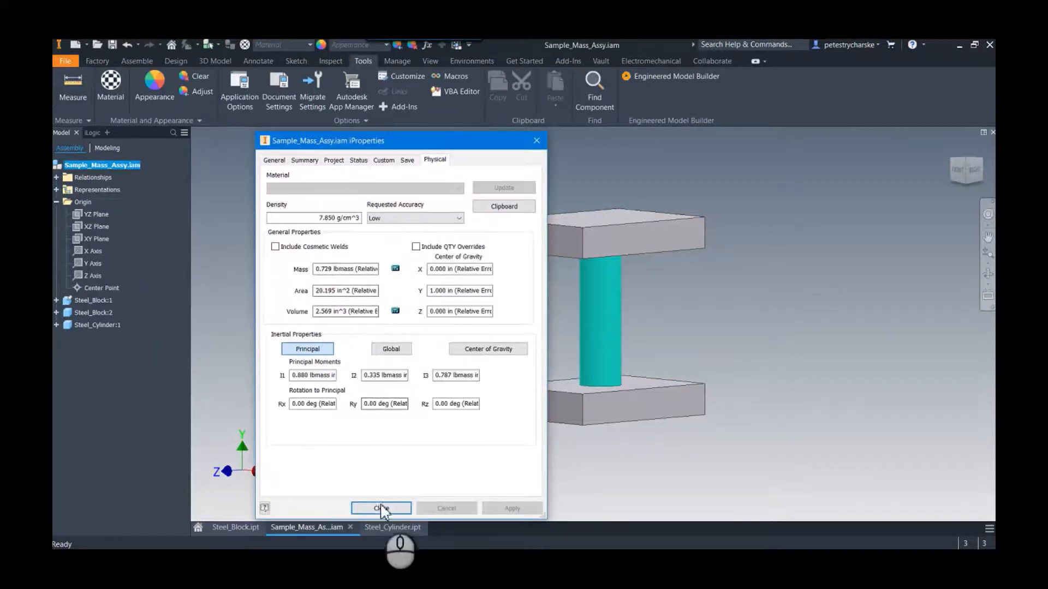
click(381, 508)
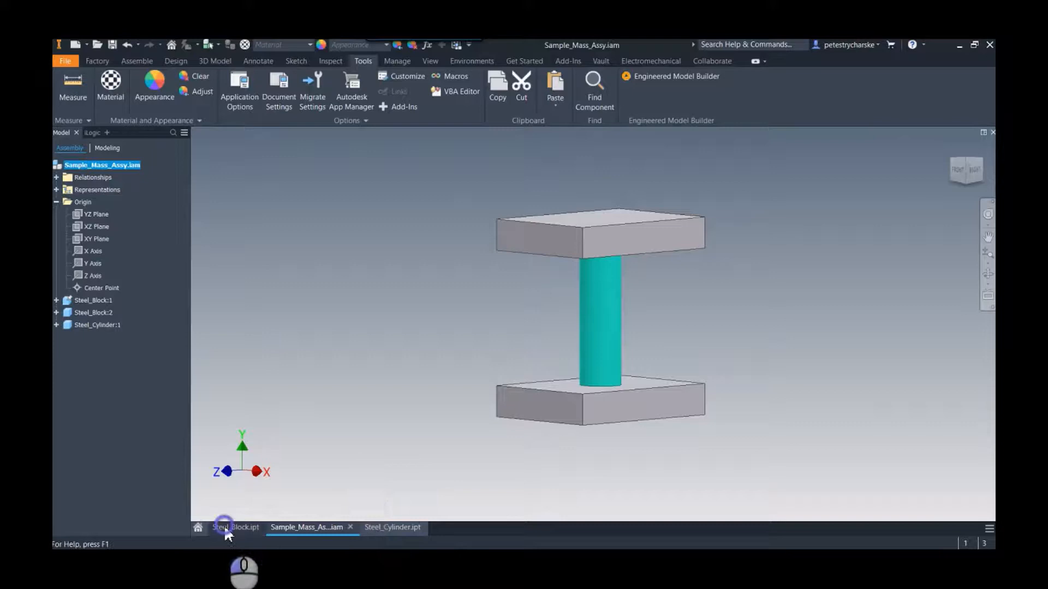
- In Steel_Block.ipt, change Extrusion1 Distance A from 2 in to 4 in and return to the assembly
click(235, 527)
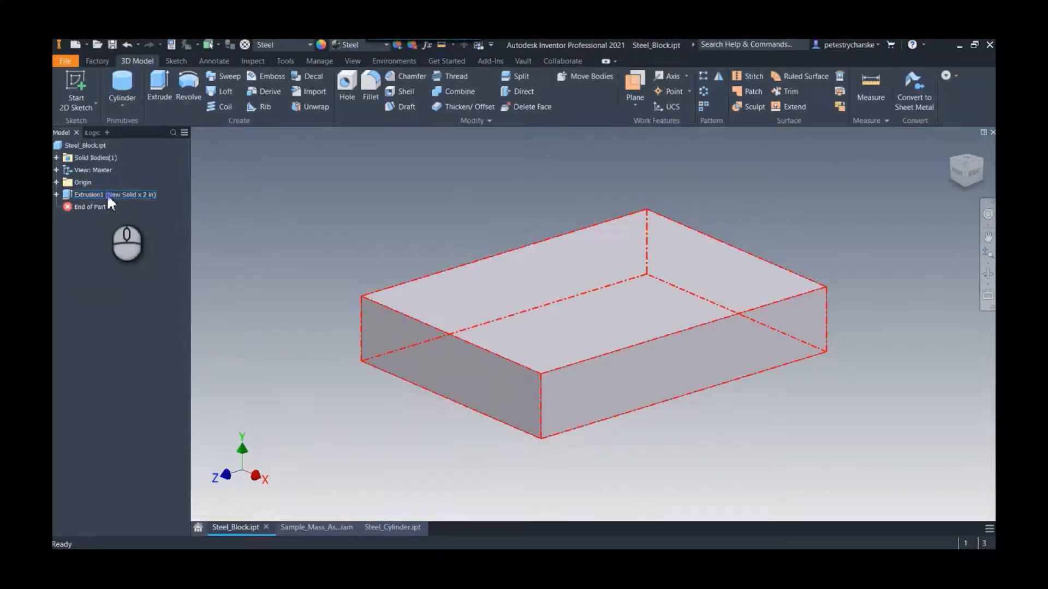
double_click(90, 194)
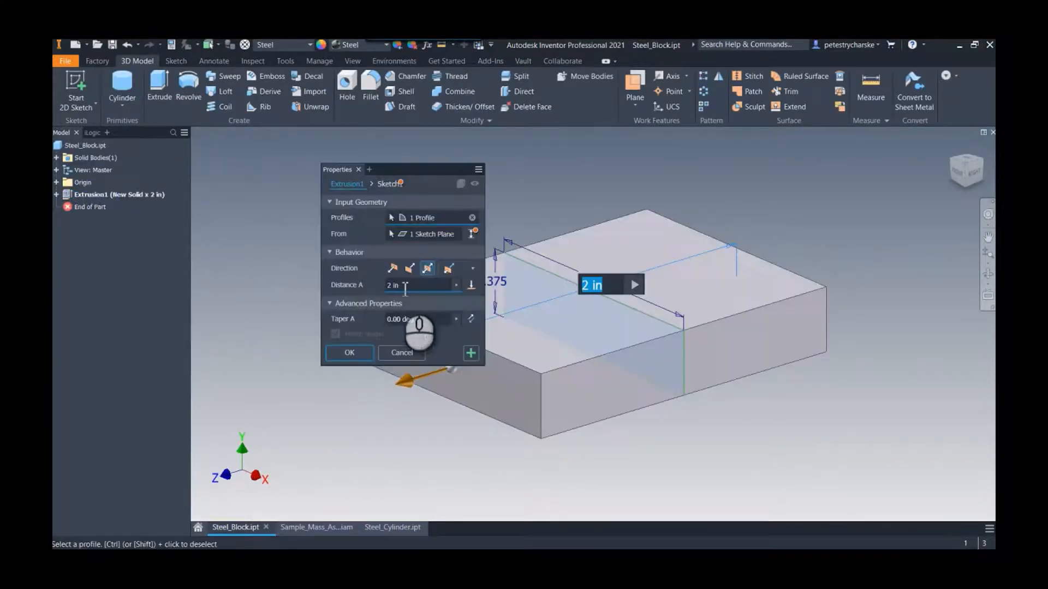
click(349, 353)
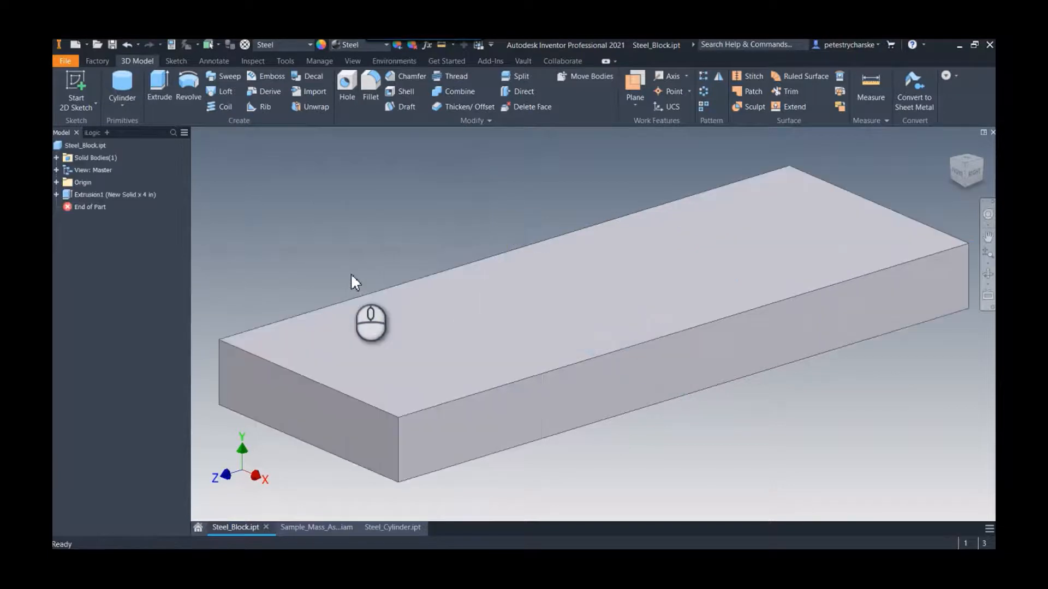
click(317, 528)
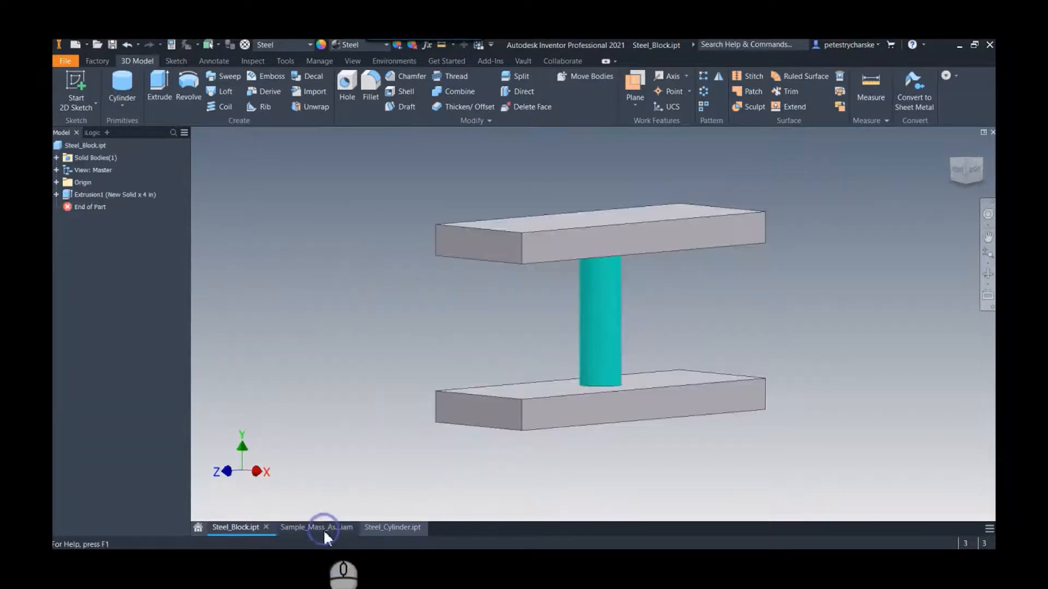
- Save the assembly along with the modified Steel_Block.ipt, confirming both changed files
click(316, 528)
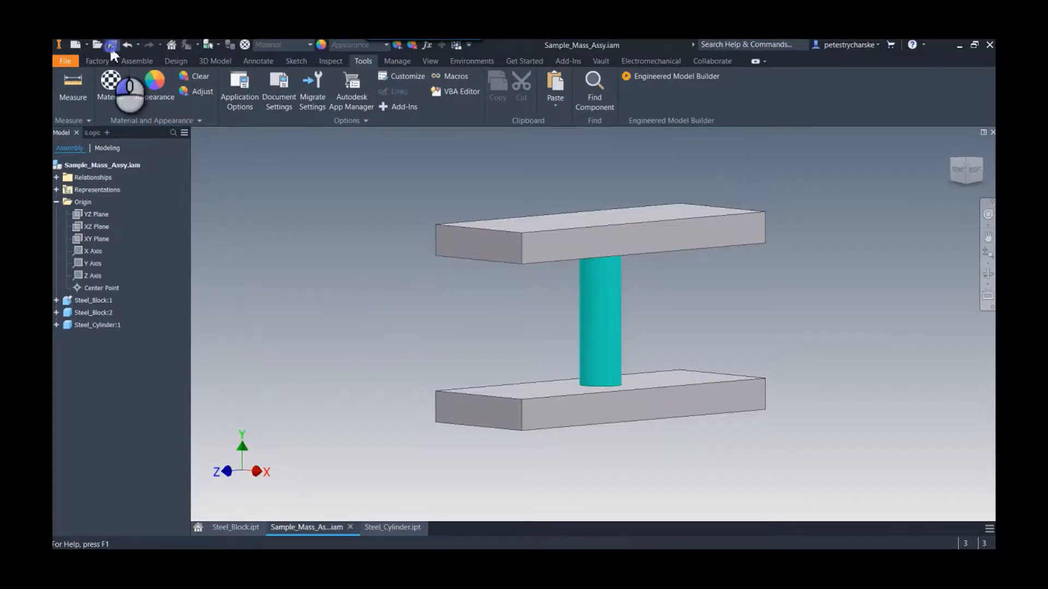
click(111, 45)
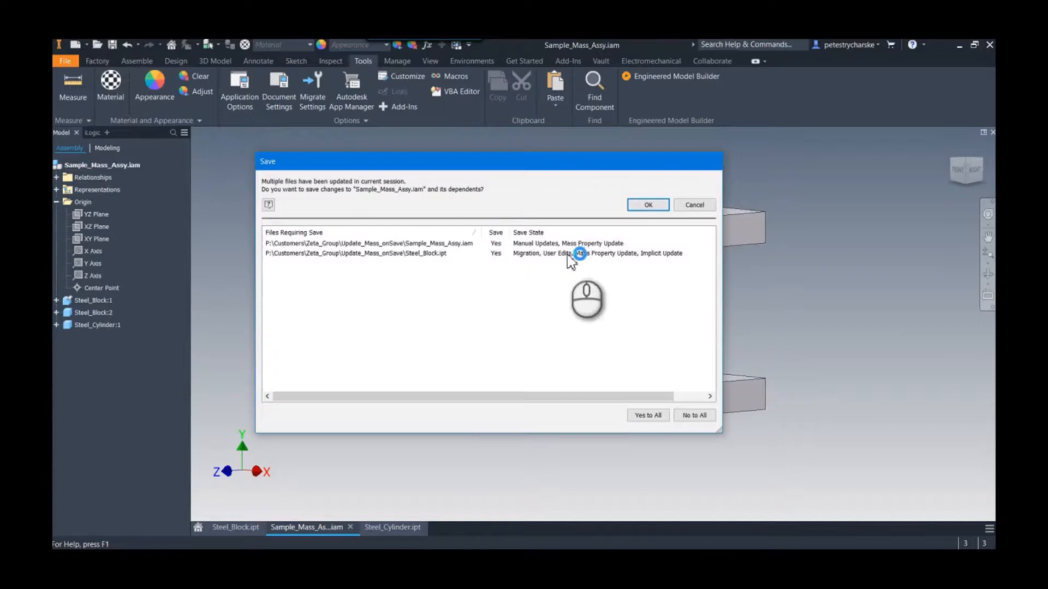
mouse_move(649, 274)
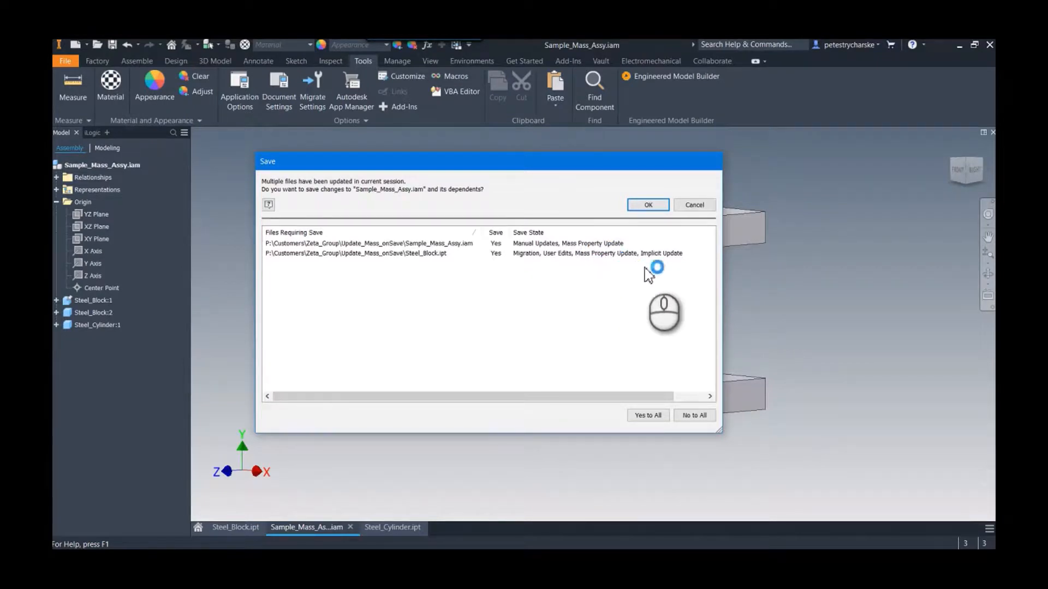
mouse_move(577, 358)
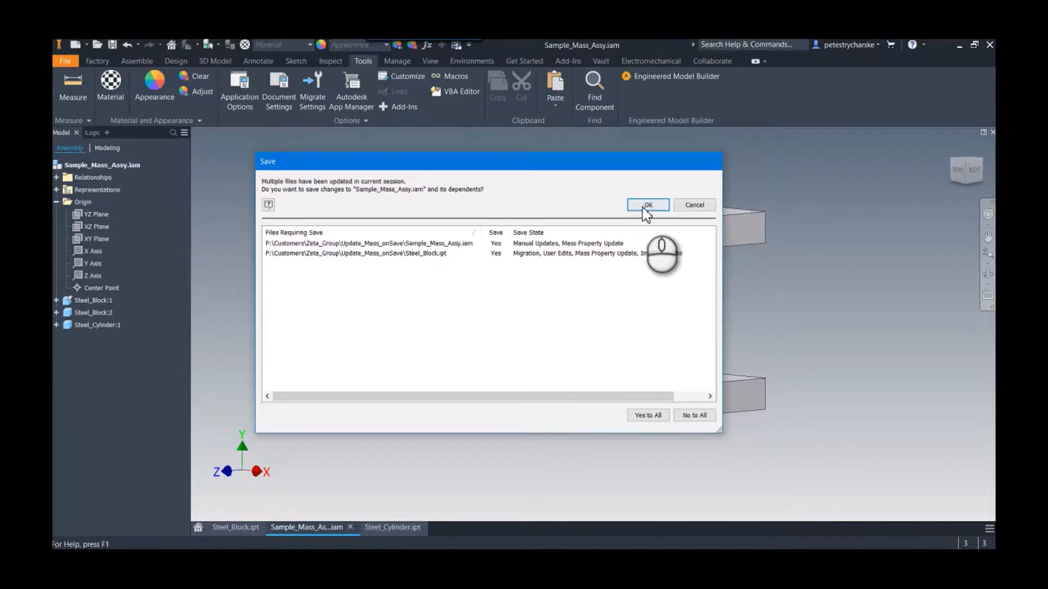
click(646, 205)
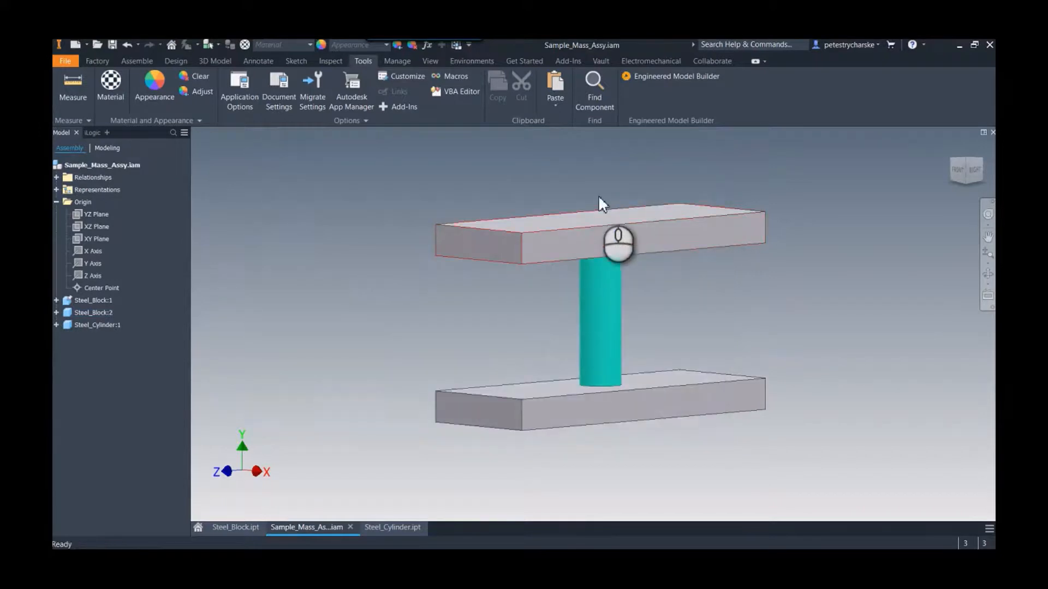
- Show the assembly's iProperties Physical values: mass 1.367 lbmass, volume 4.819 in³
right_click(86, 165)
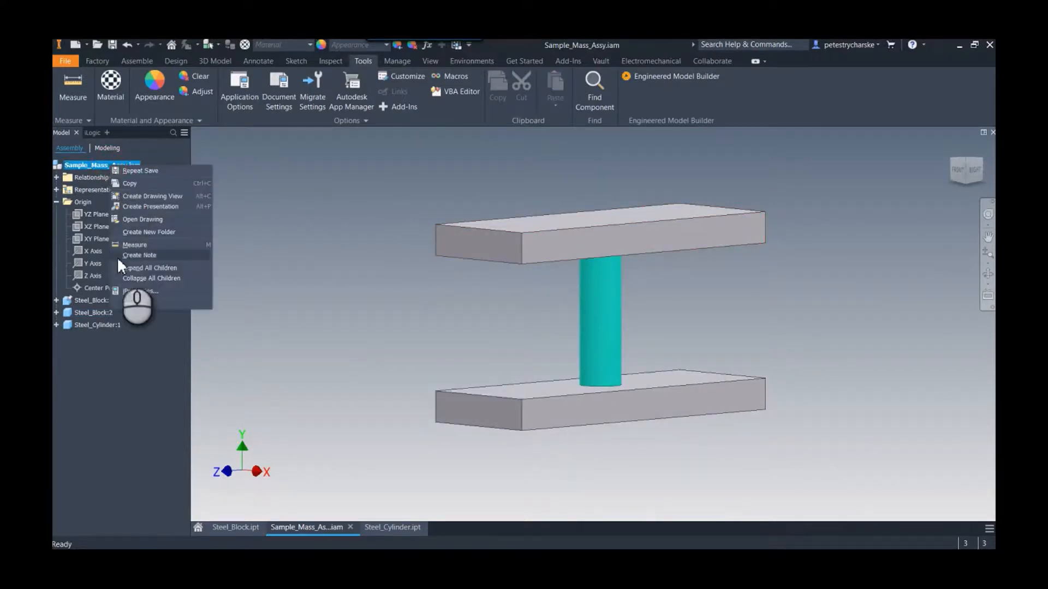
click(141, 291)
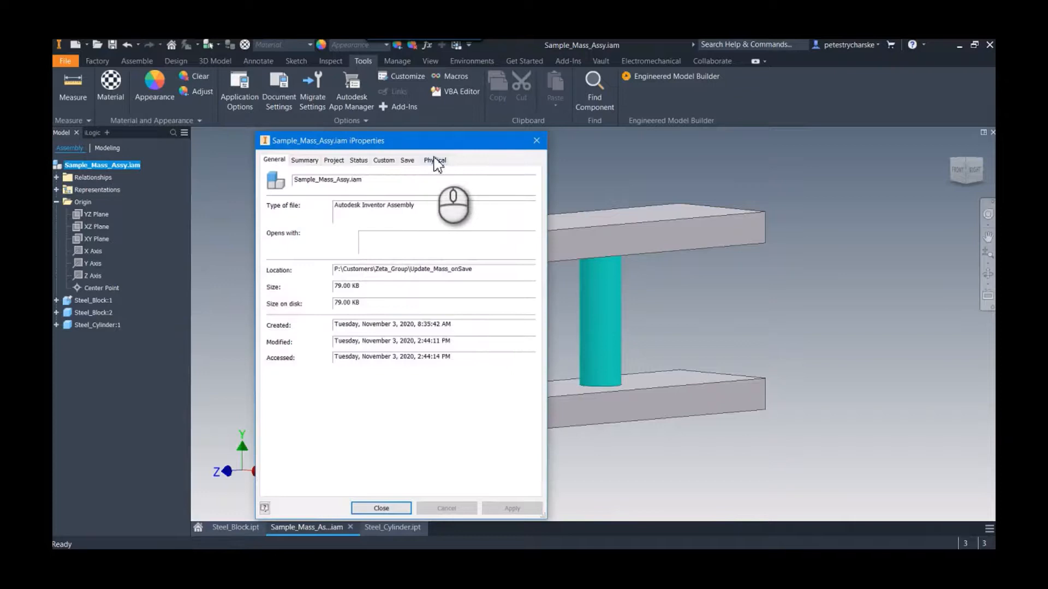
click(434, 160)
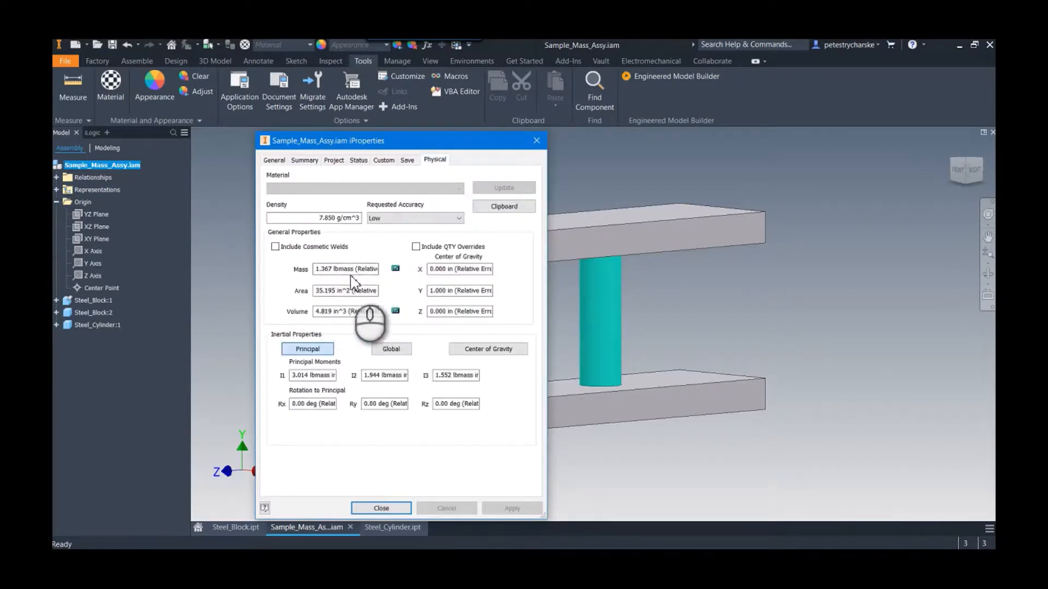